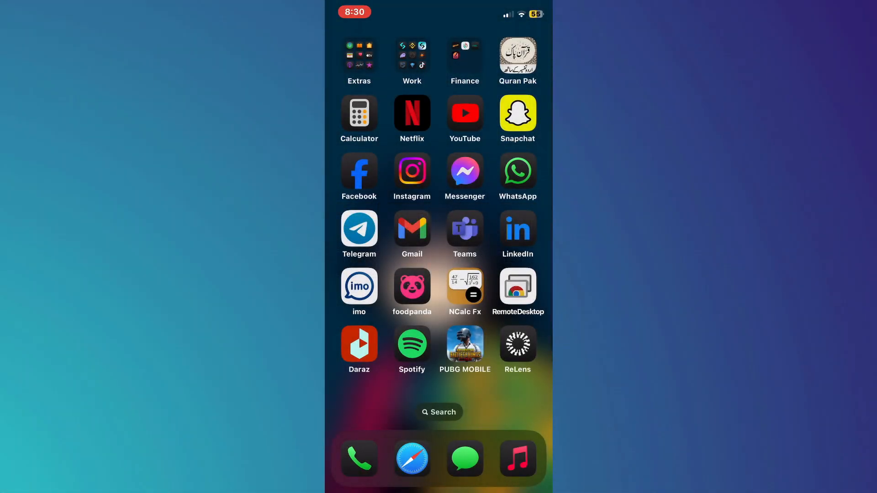
Launch Messenger and show its side menu with Chats, Marketplace, Archive and communities
left_click(464, 170)
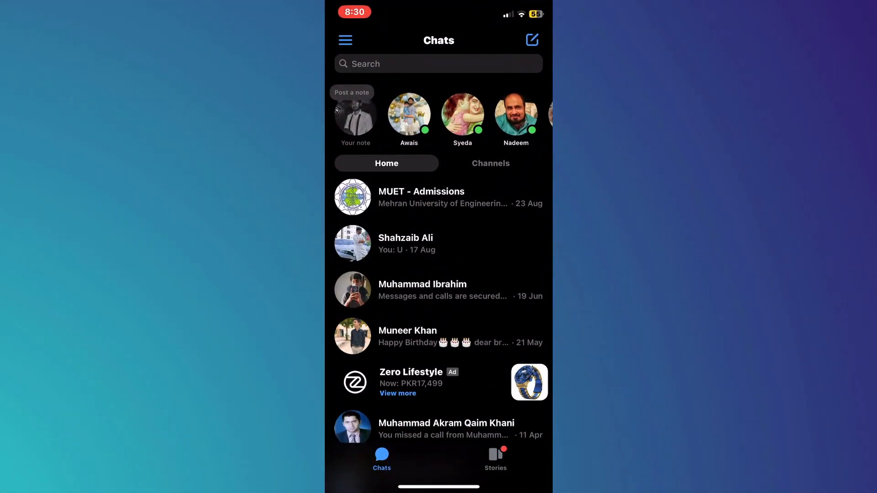
left_click(345, 39)
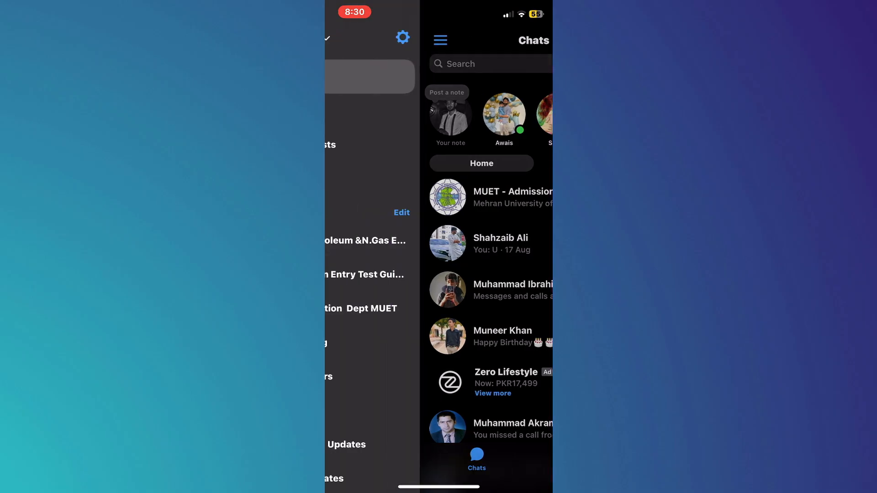
left_click(440, 39)
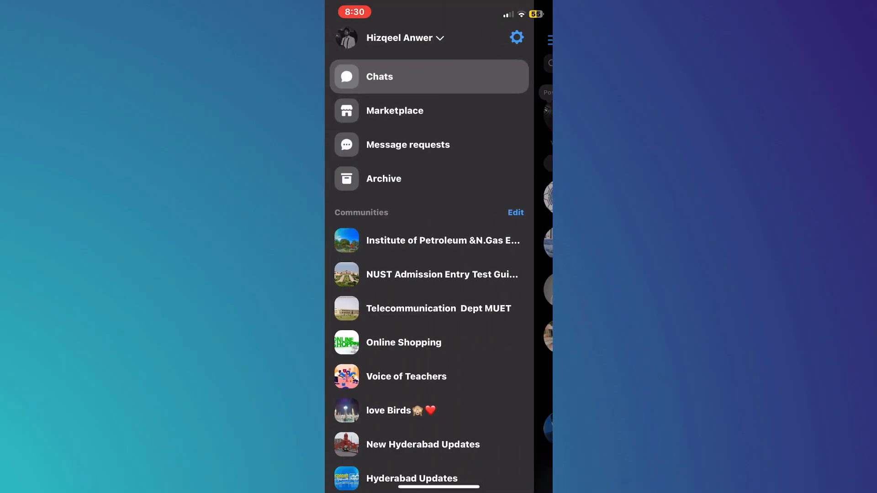
Reach End-to-end encrypted chats via Privacy & safety in settings
left_click(515, 37)
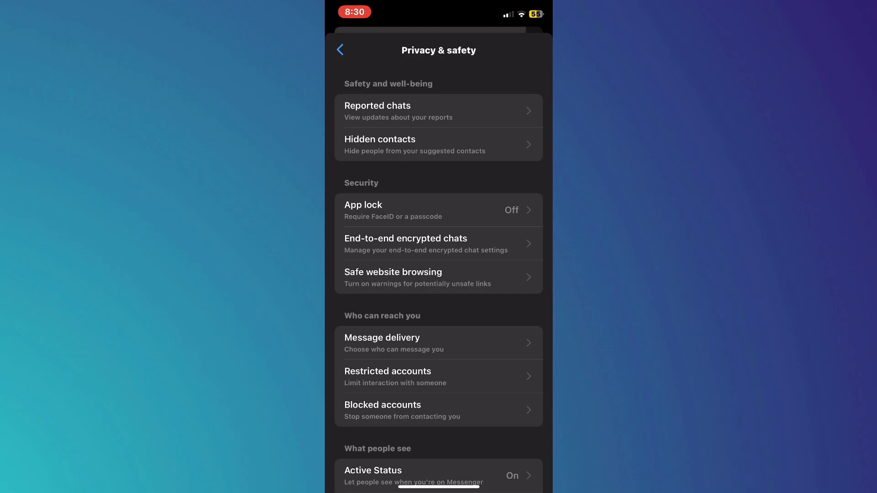
left_click(439, 244)
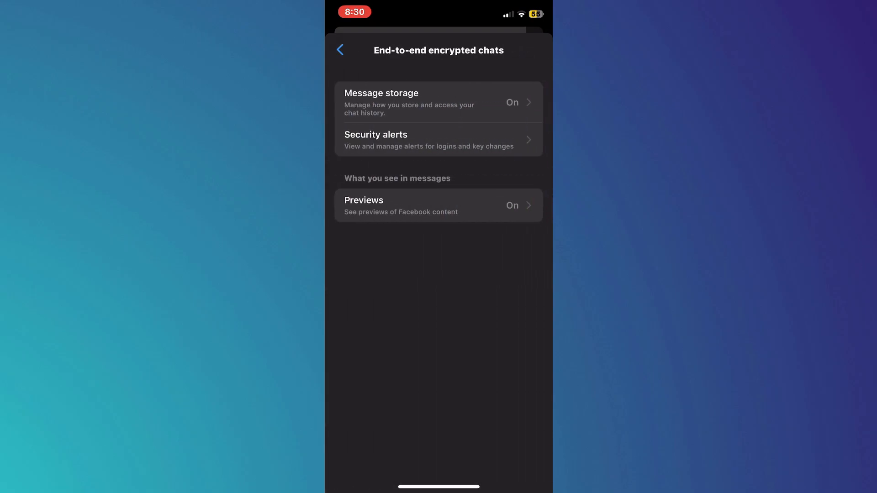
Turn off secure storage in Message storage and confirm, then go back
left_click(438, 102)
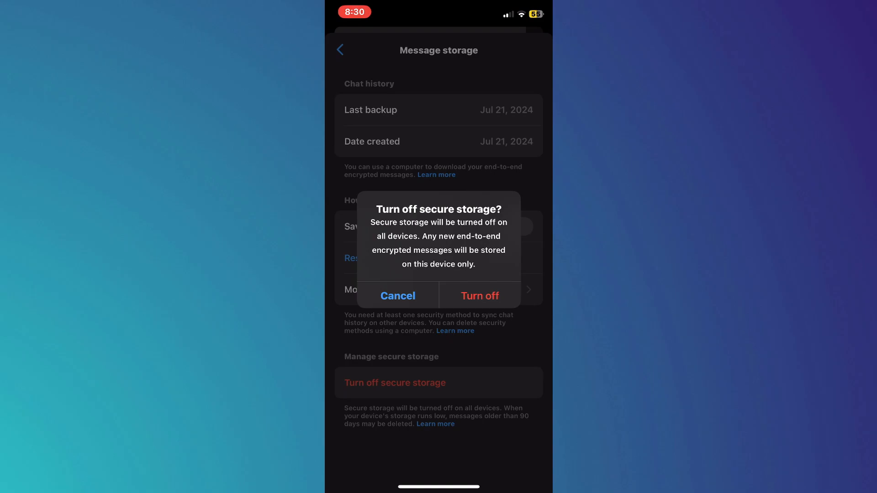
left_click(480, 295)
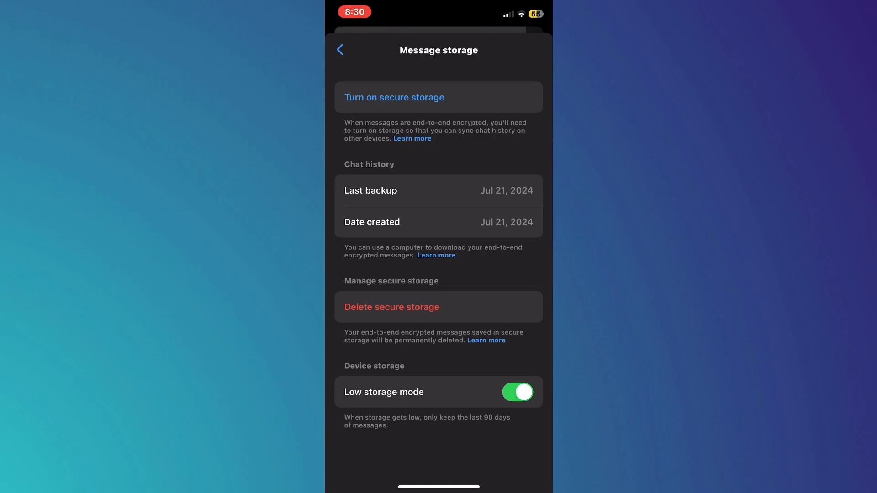
left_click(339, 50)
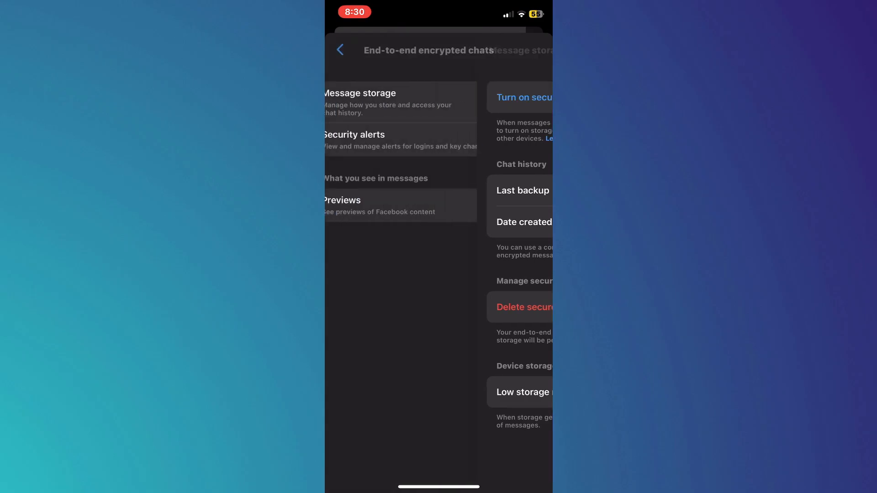
From Security alerts, view logins and select the Facebook • iPhone 7 Plus entry
left_click(340, 49)
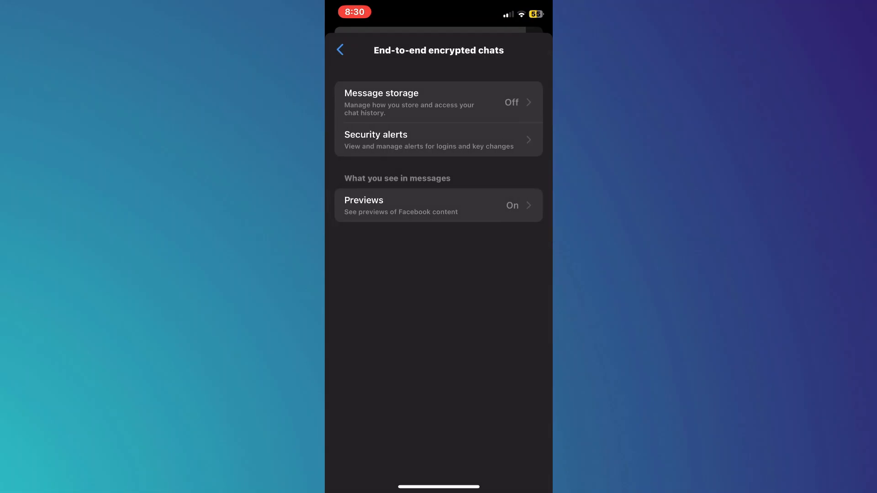
left_click(428, 139)
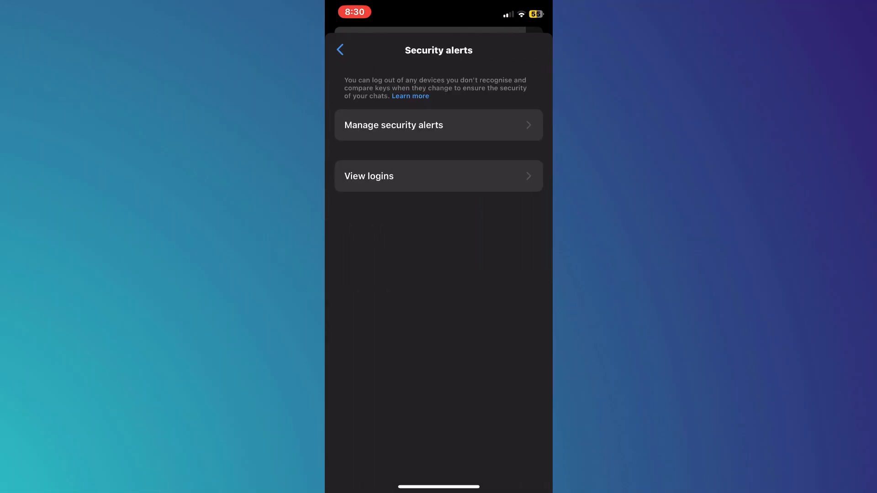
left_click(438, 175)
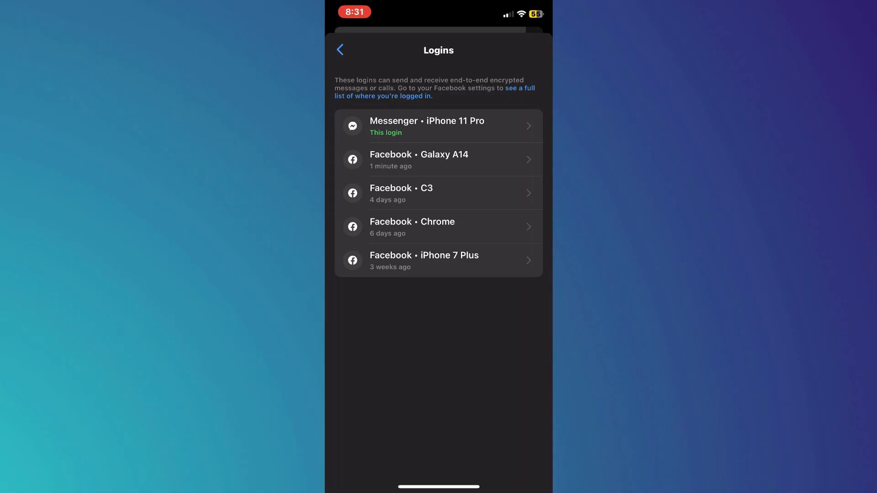
left_click(439, 260)
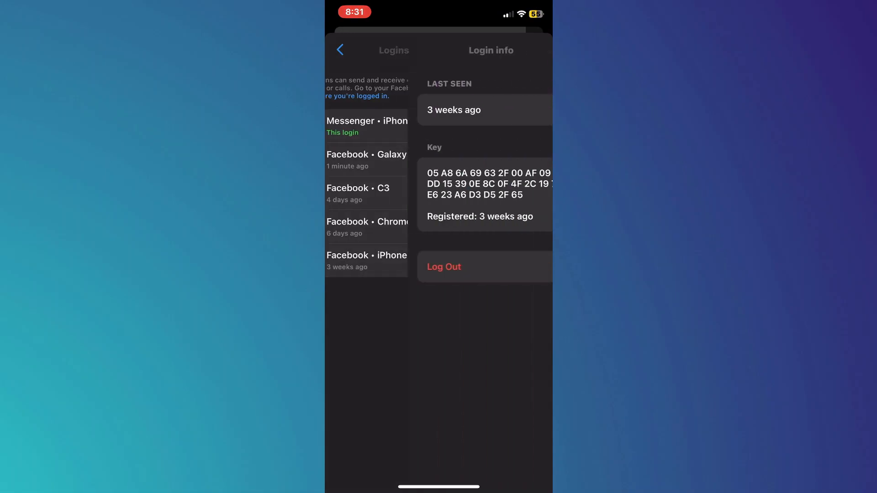